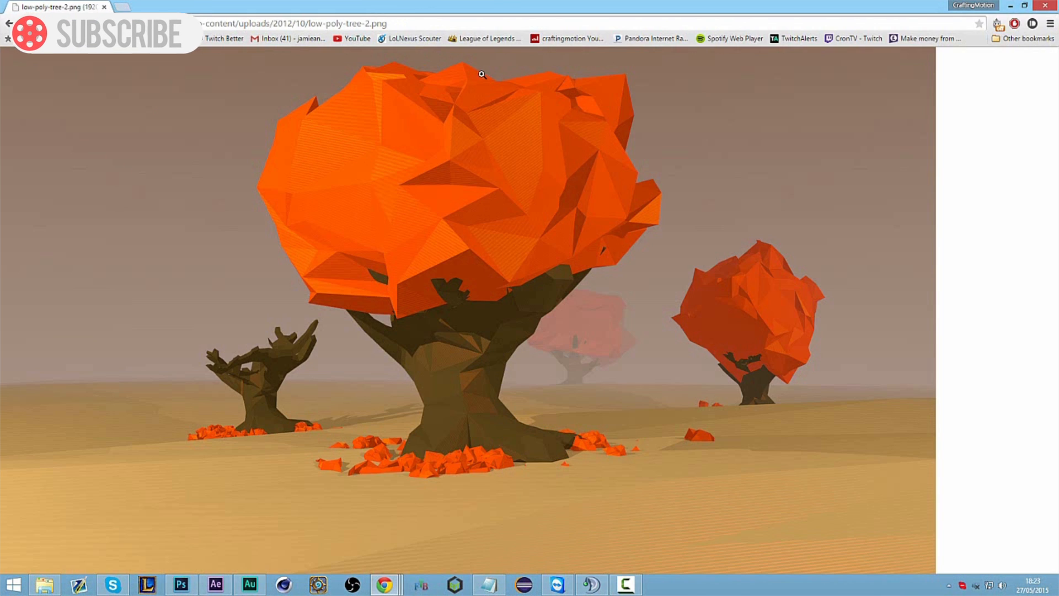
{"action": "mouse_move", "coordinate": [413, 353]}
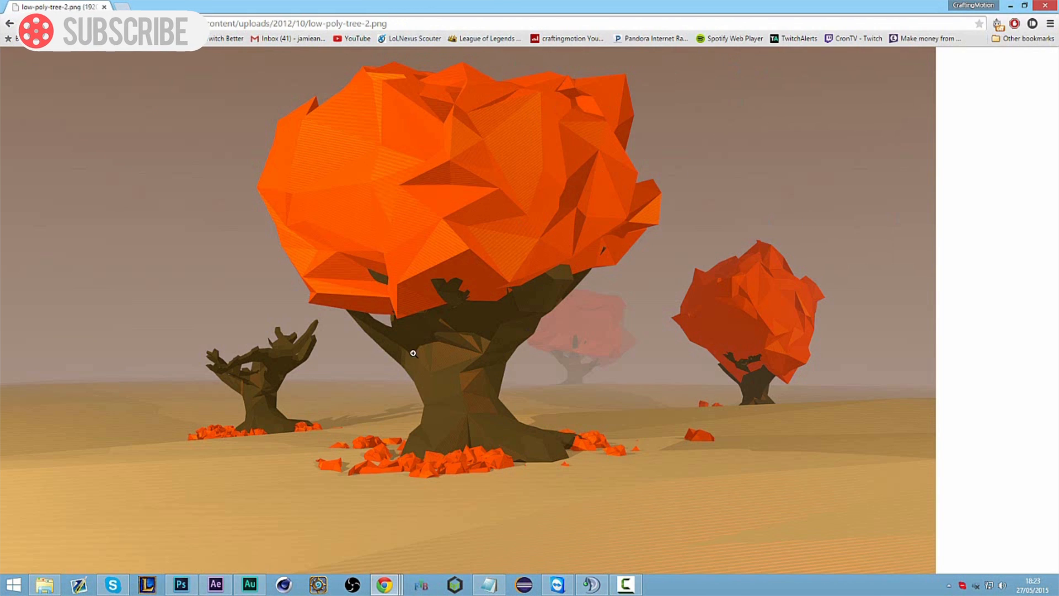
{"action": "mouse_move", "coordinate": [695, 446]}
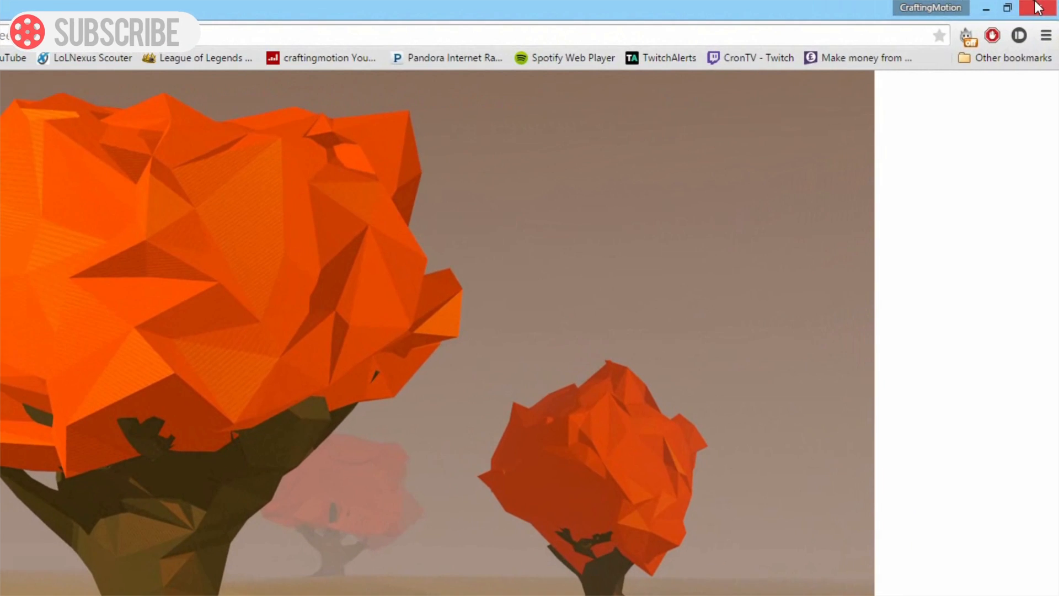
- Close the Chrome window showing the tree reference image
{"action": "left_click", "coordinate": [1051, 7]}
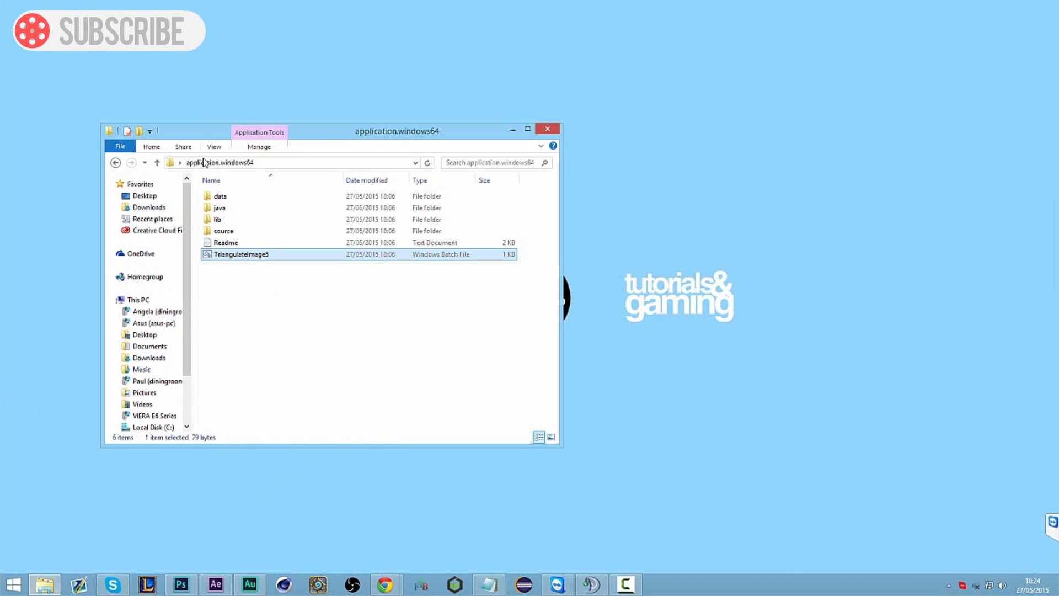
{"action": "mouse_move", "coordinate": [281, 255]}
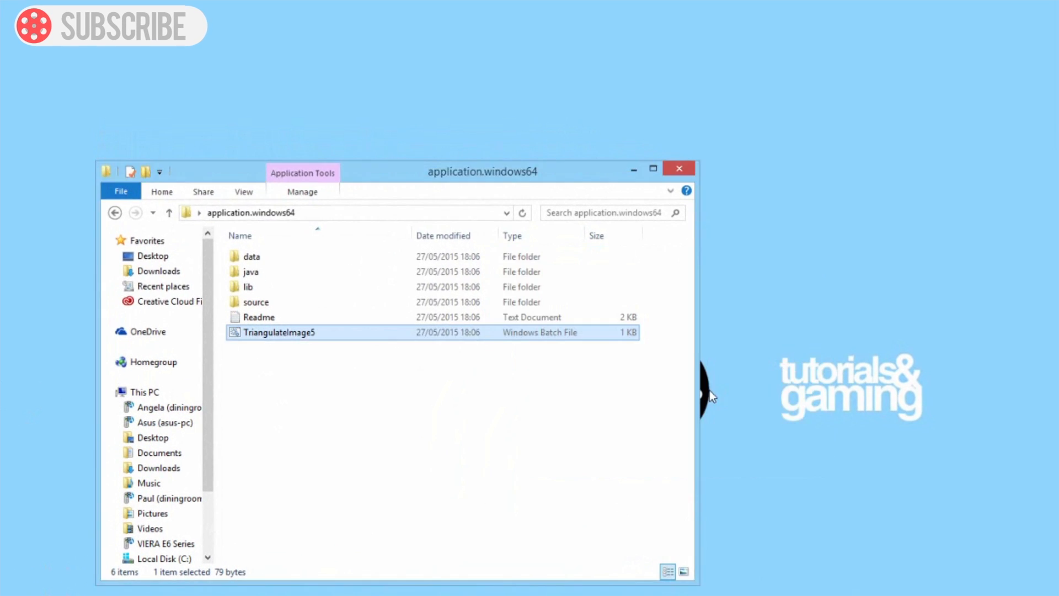
- Launch TriangulateImage5.bat to bring up the Tools panel and help window
{"action": "double_click", "coordinate": [278, 331]}
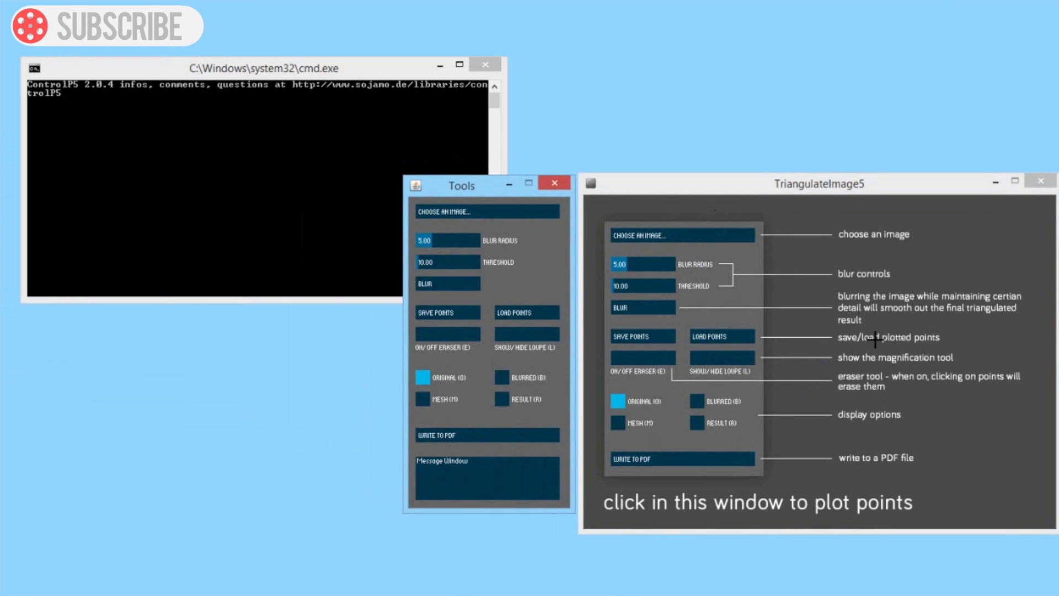
{"action": "mouse_move", "coordinate": [469, 424]}
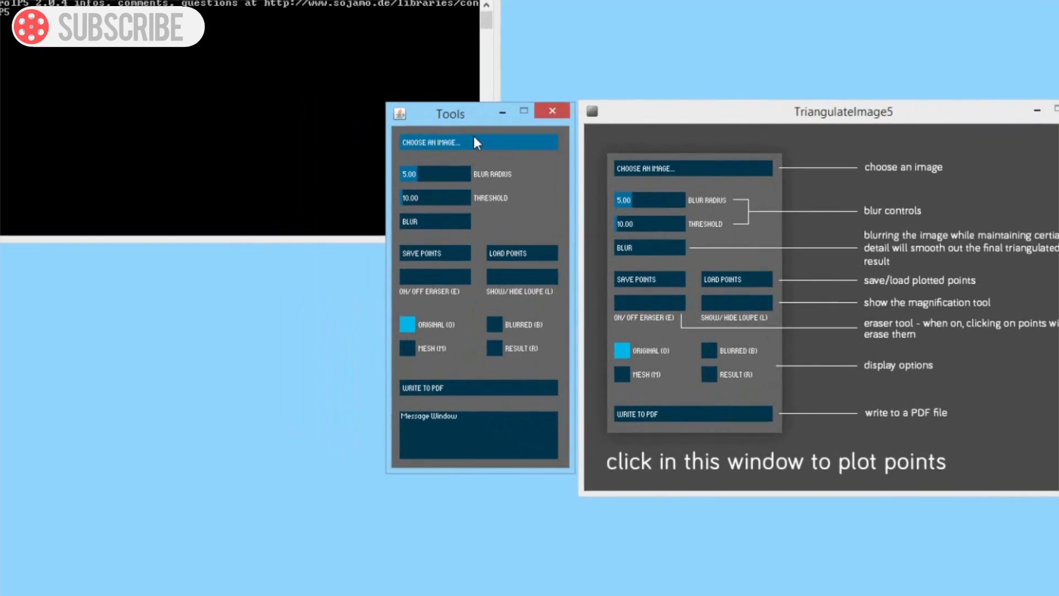
- Choose and open the Banana3 image via CHOOSE AN IMAGE
{"action": "left_click", "coordinate": [476, 142]}
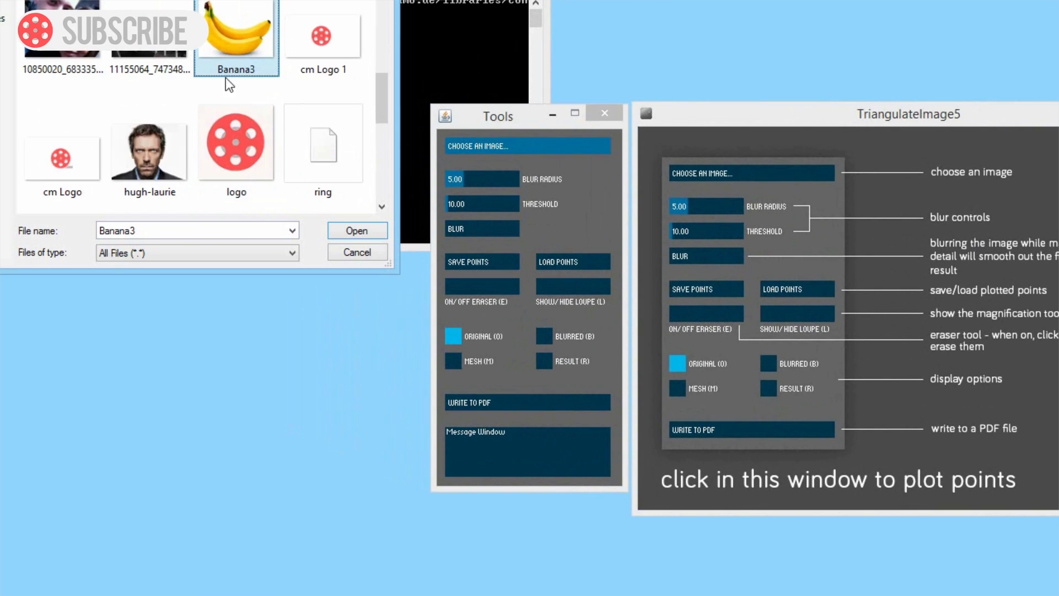
{"action": "left_click", "coordinate": [357, 231]}
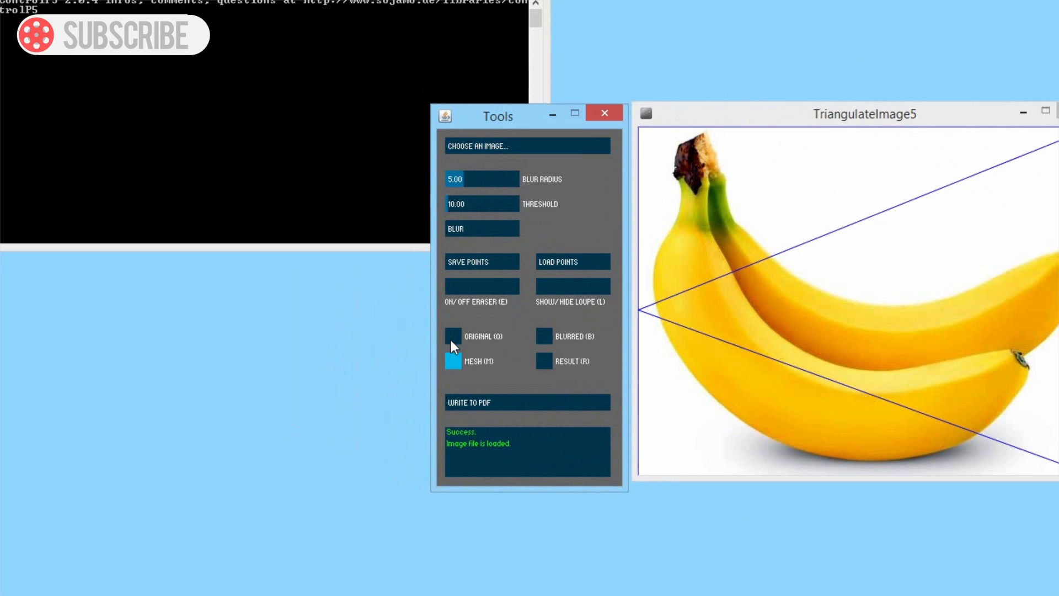
- Toggle the ORIGINAL, MESH and RESULT views, ending on the mesh view
{"action": "left_click", "coordinate": [452, 336]}
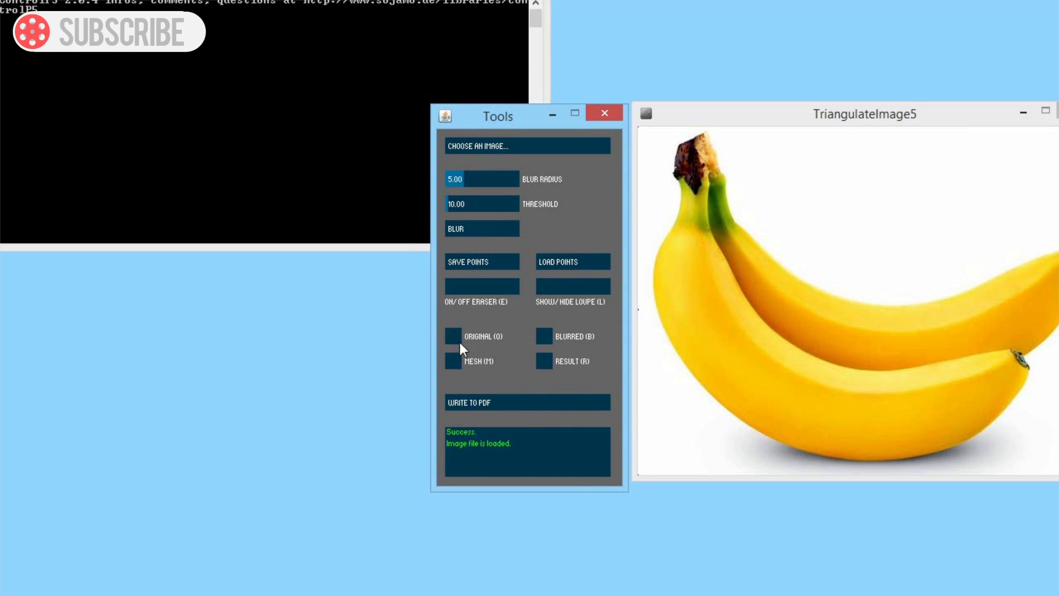
{"action": "left_click", "coordinate": [453, 360]}
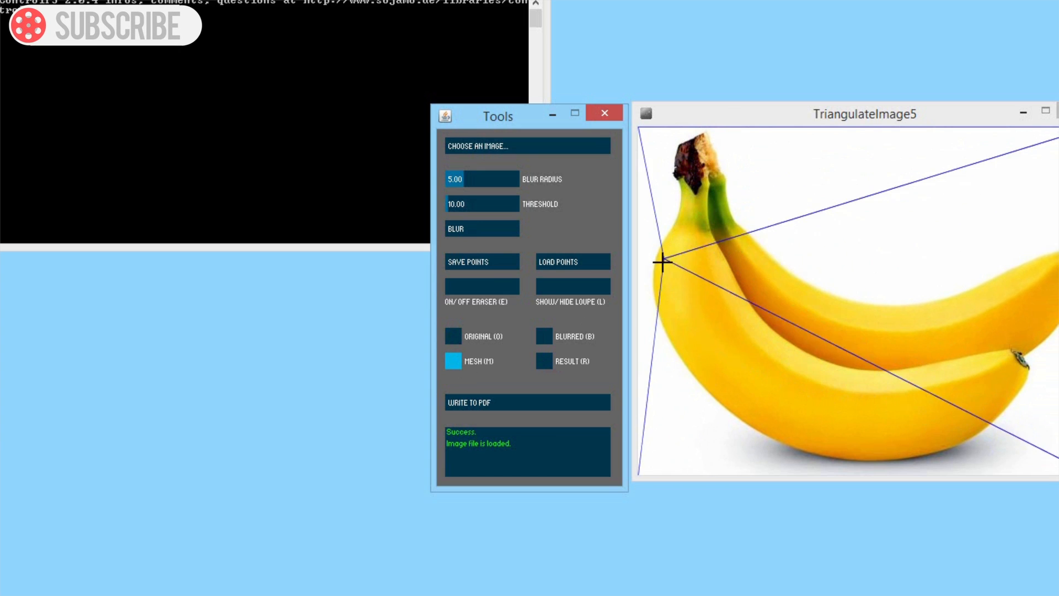
{"action": "left_click", "coordinate": [544, 361]}
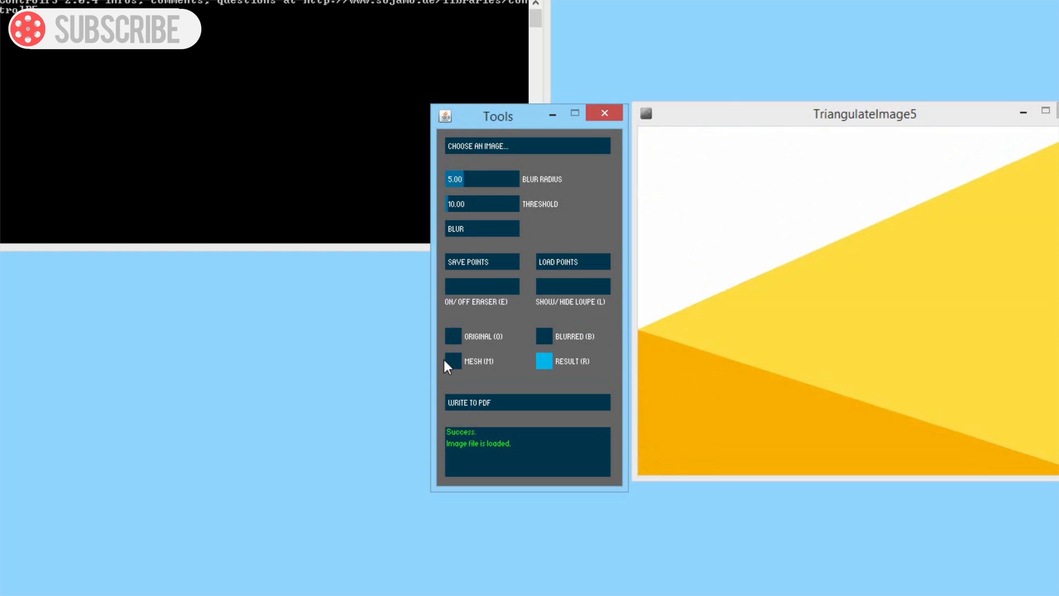
{"action": "left_click", "coordinate": [452, 361]}
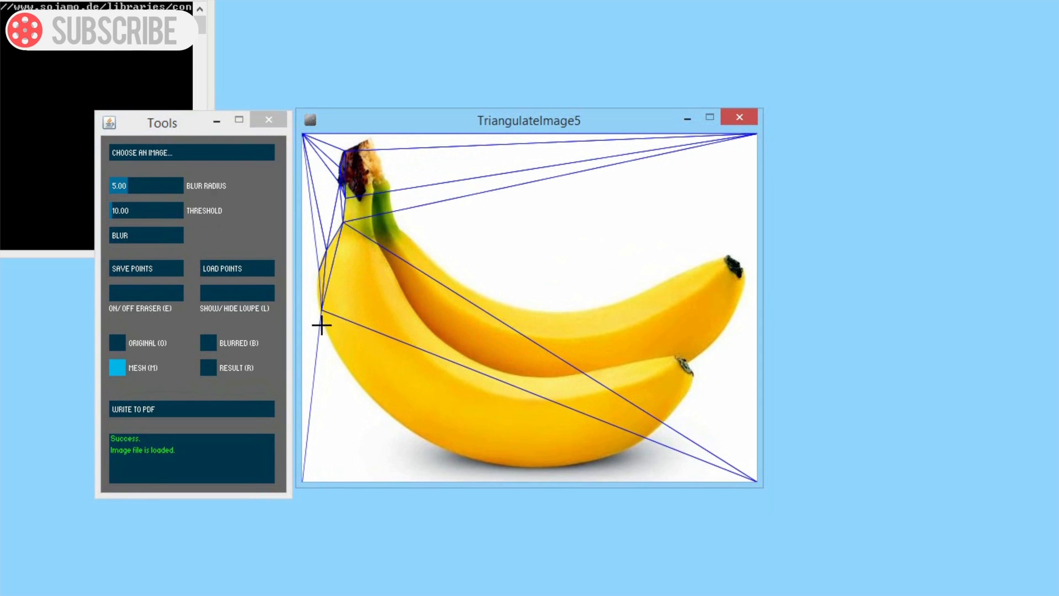
- Plot points along the banana's left edge and preview the low-poly RESULT
{"action": "left_click", "coordinate": [341, 368]}
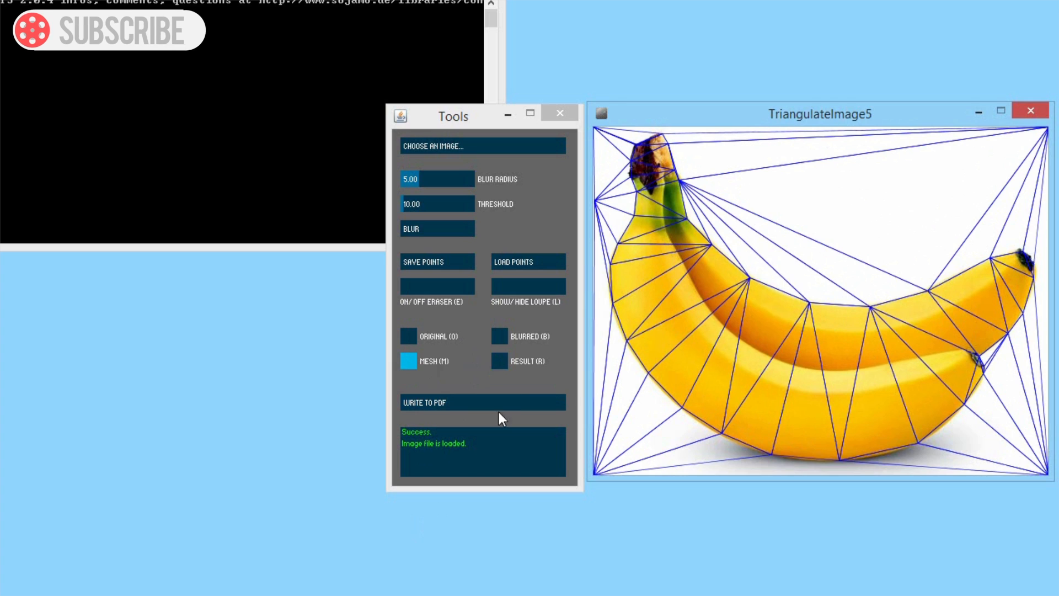
{"action": "left_click", "coordinate": [499, 361]}
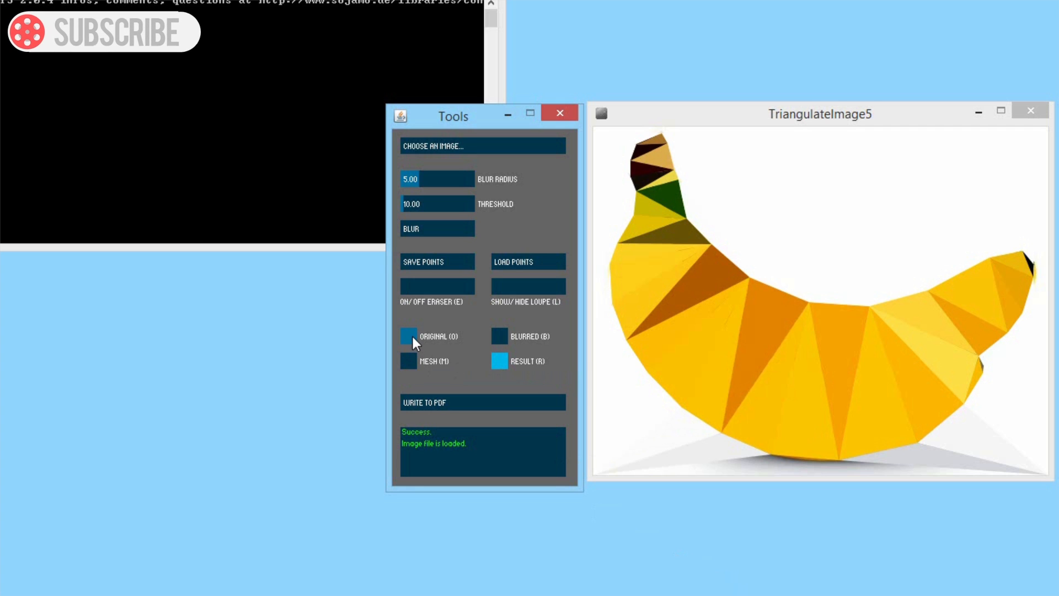
- Cycle through ORIGINAL, MESH and RESULT views, returning to MESH
{"action": "left_click", "coordinate": [408, 336]}
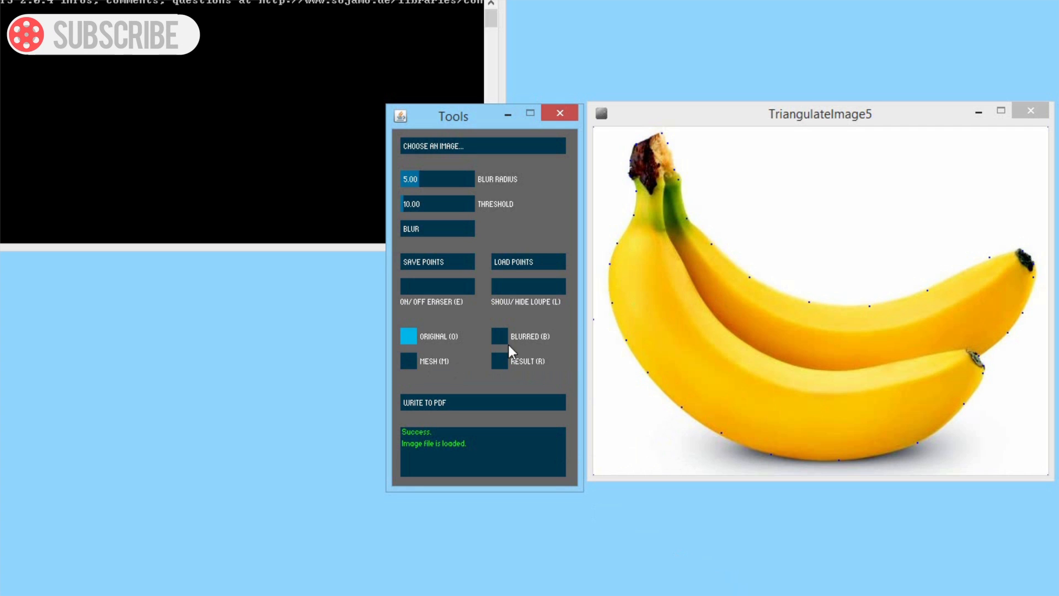
{"action": "left_click", "coordinate": [408, 360]}
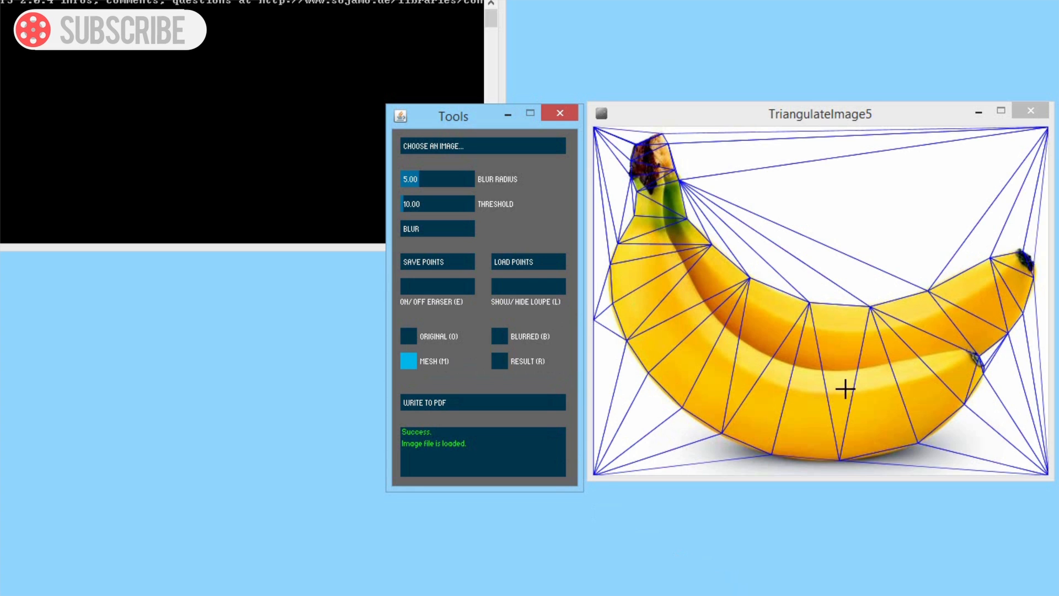
{"action": "left_click", "coordinate": [500, 360]}
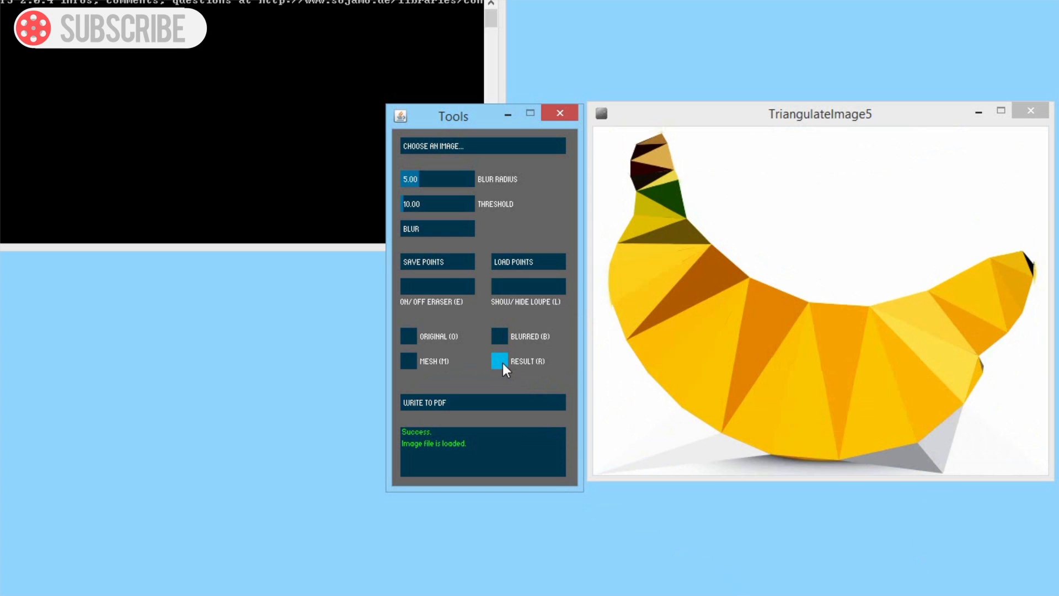
{"action": "left_click", "coordinate": [408, 361]}
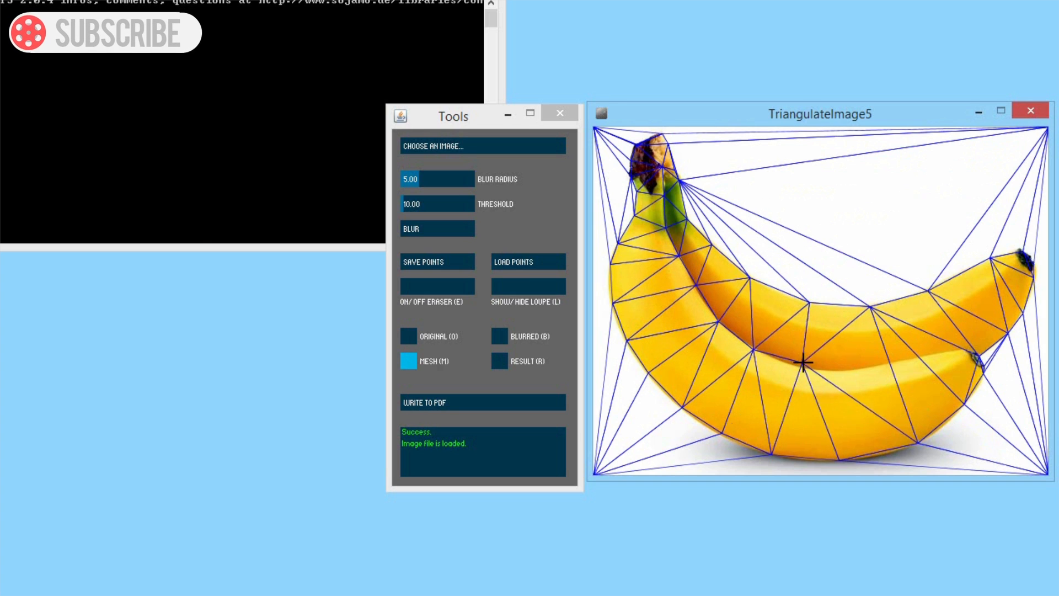
- Add points where the two bananas meet, then preview the detailed RESULT
{"action": "left_click", "coordinate": [852, 370]}
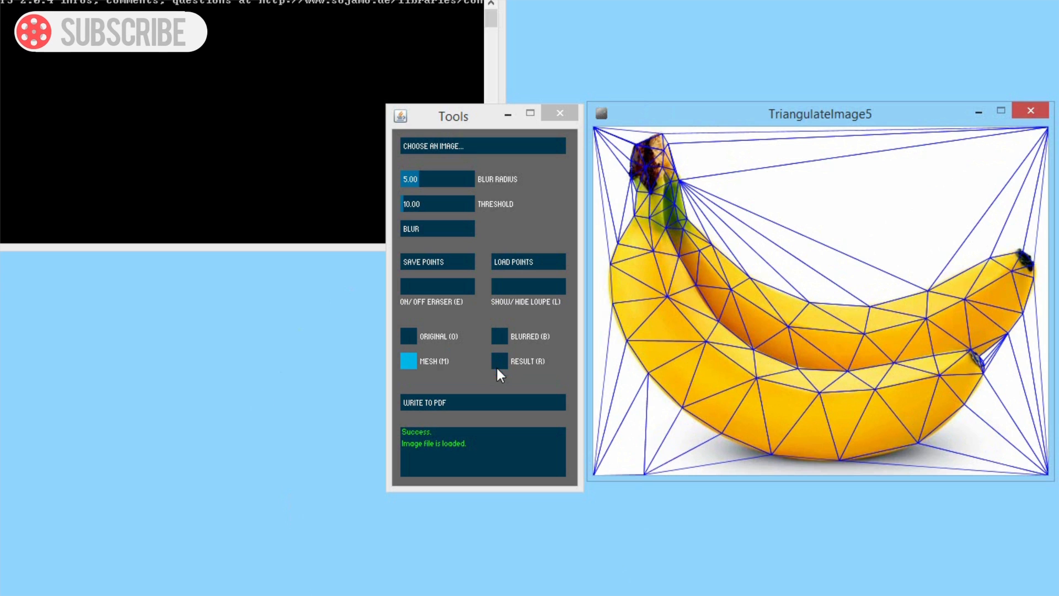
{"action": "left_click", "coordinate": [499, 361]}
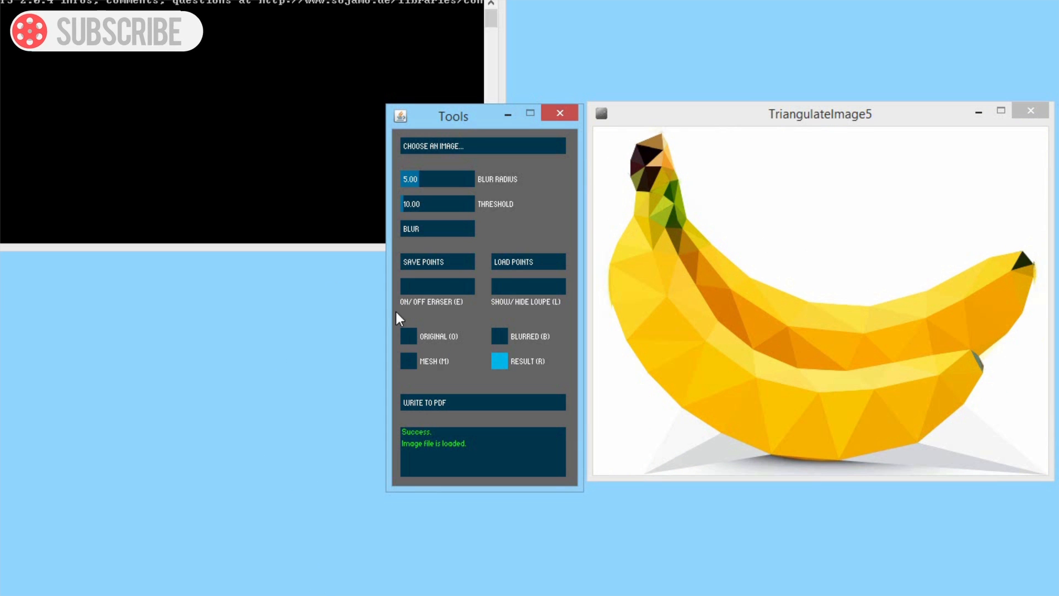
- Tick MESH to draw the triangulation wireframe over the banana photo
{"action": "left_click", "coordinate": [409, 361]}
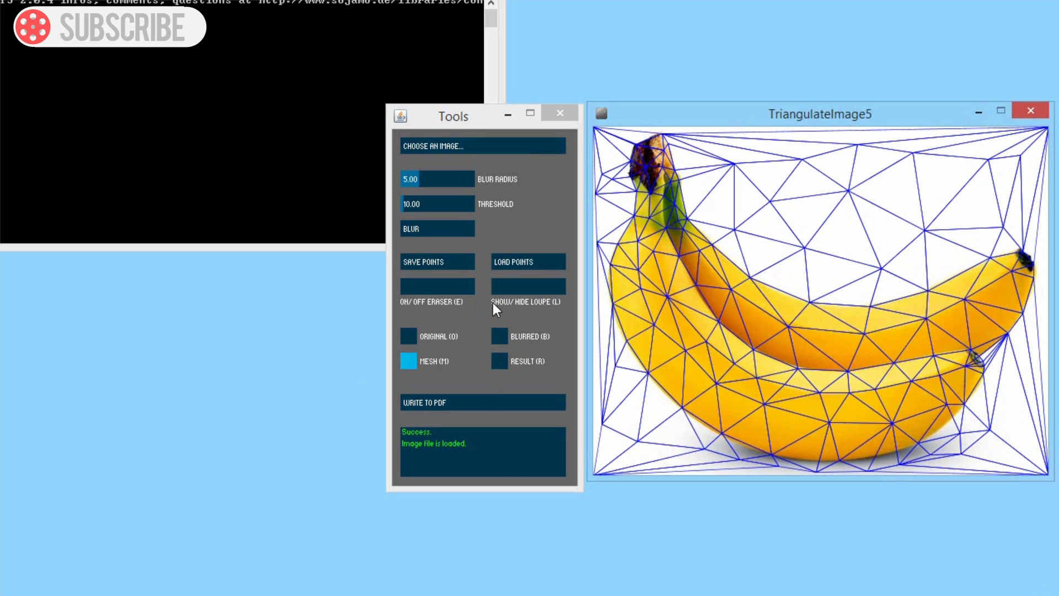
- Tick RESULT to render the filled low-poly banana triangles
{"action": "left_click", "coordinate": [499, 360]}
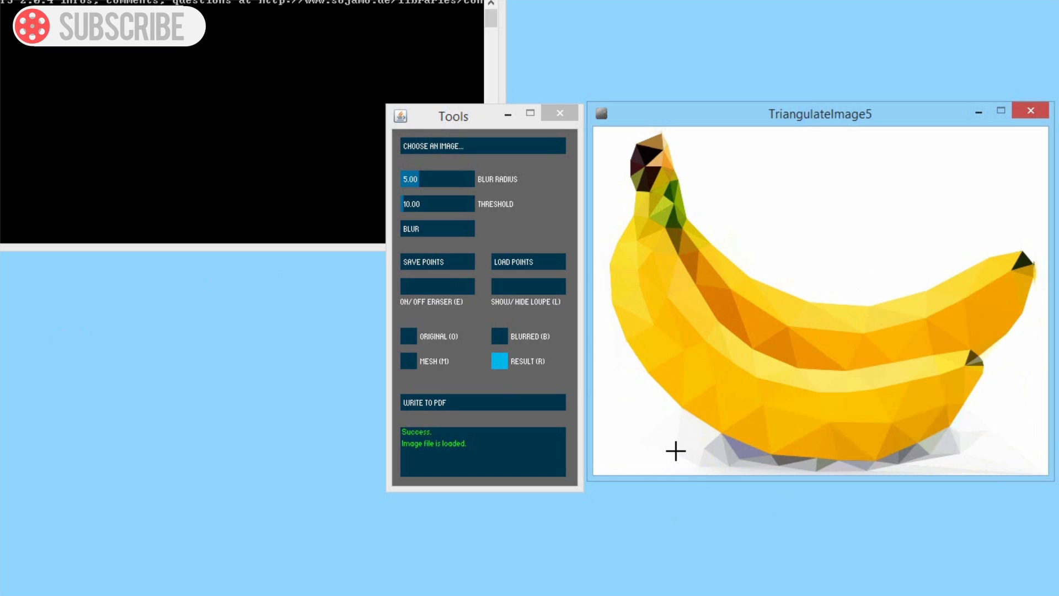
{"action": "mouse_move", "coordinate": [711, 469]}
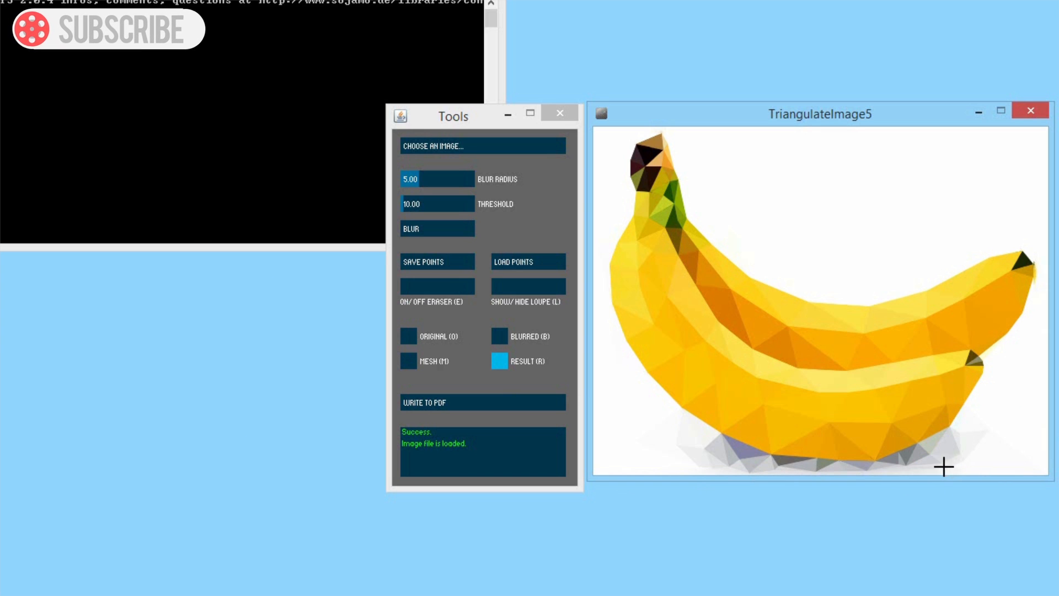
{"action": "mouse_move", "coordinate": [835, 155]}
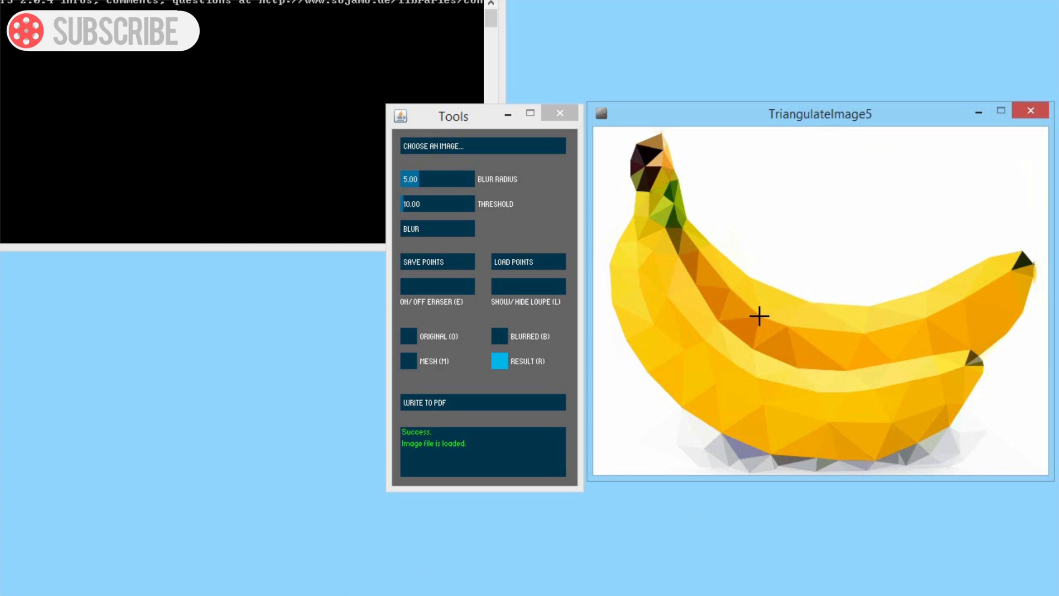
{"action": "mouse_move", "coordinate": [776, 305]}
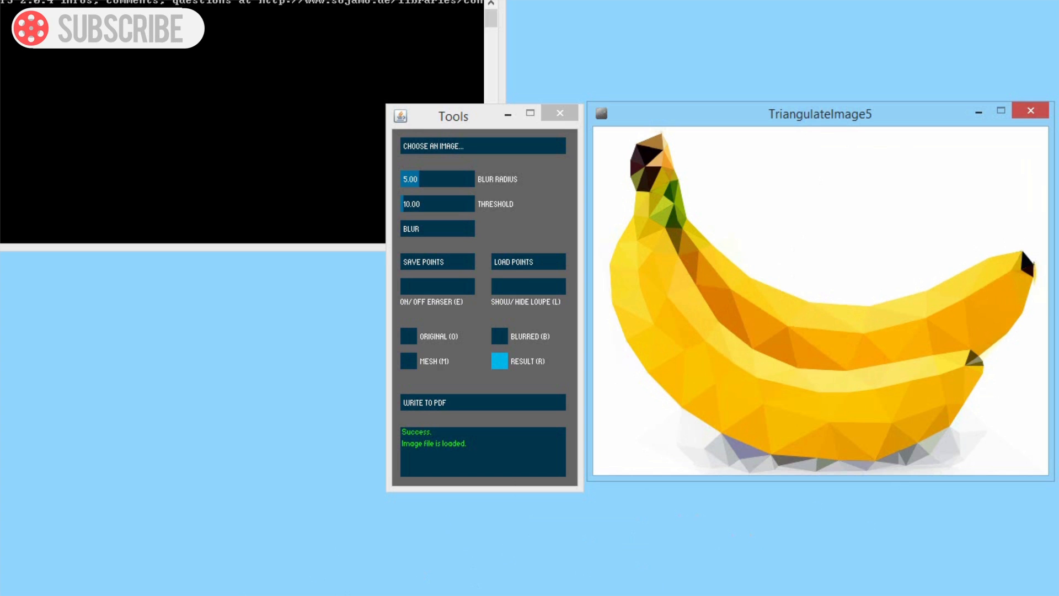
{"action": "mouse_move", "coordinate": [969, 358]}
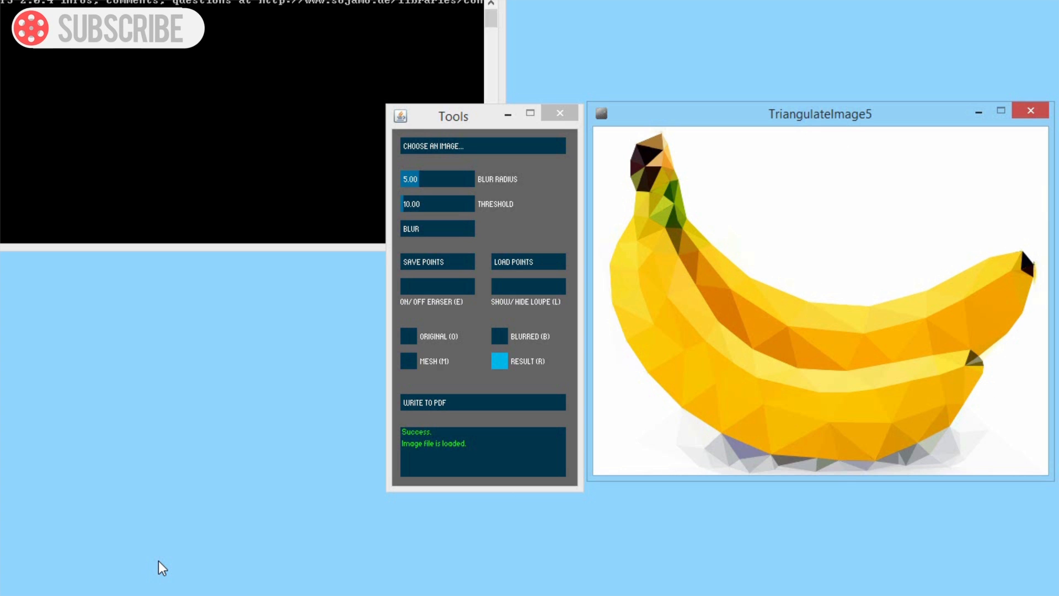
{"action": "mouse_move", "coordinate": [484, 133]}
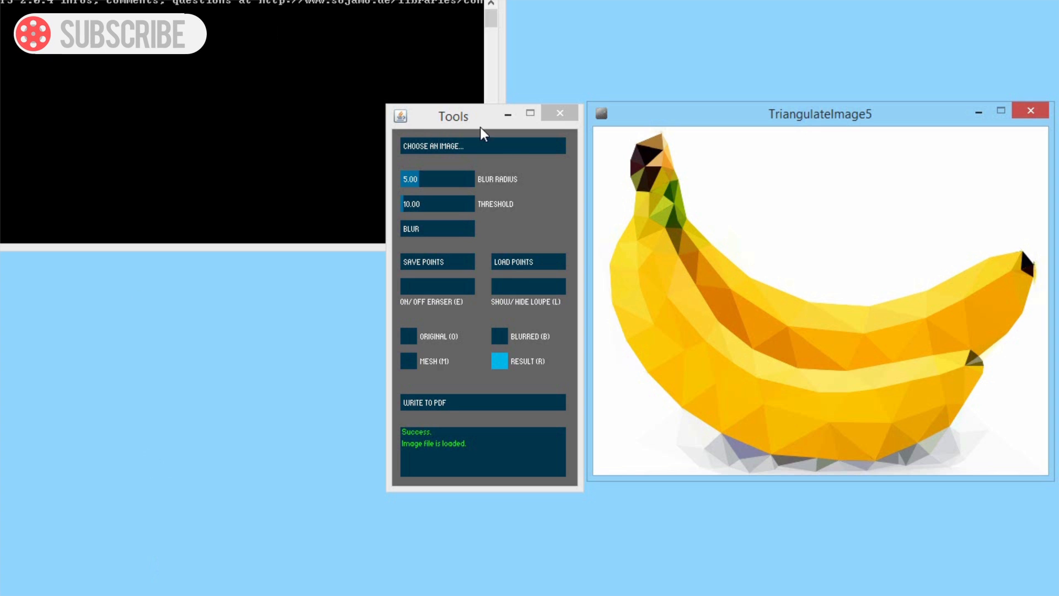
{"action": "mouse_move", "coordinate": [511, 385]}
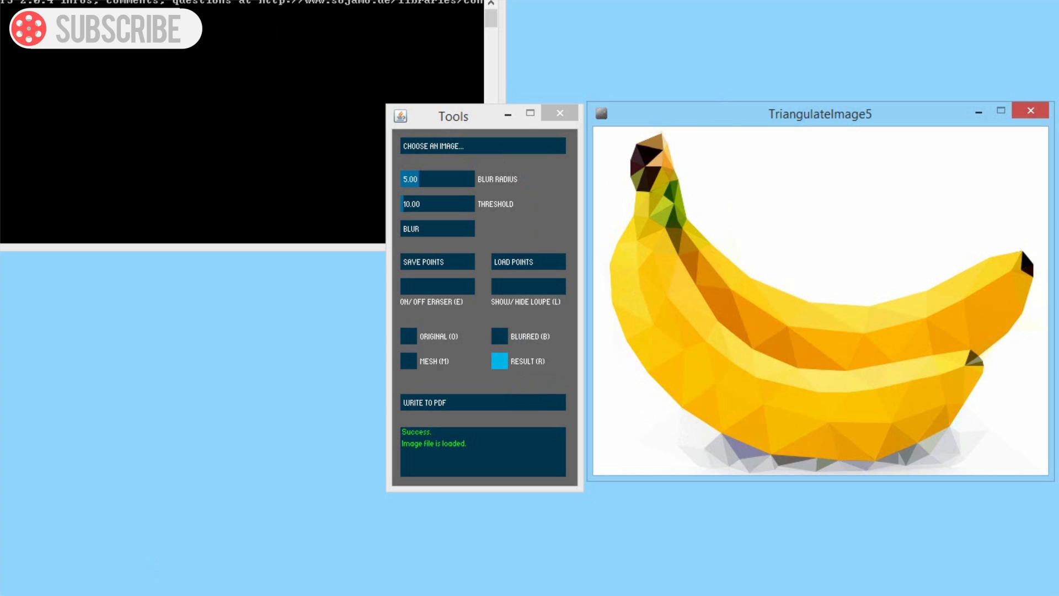
{"action": "left_click", "coordinate": [482, 402]}
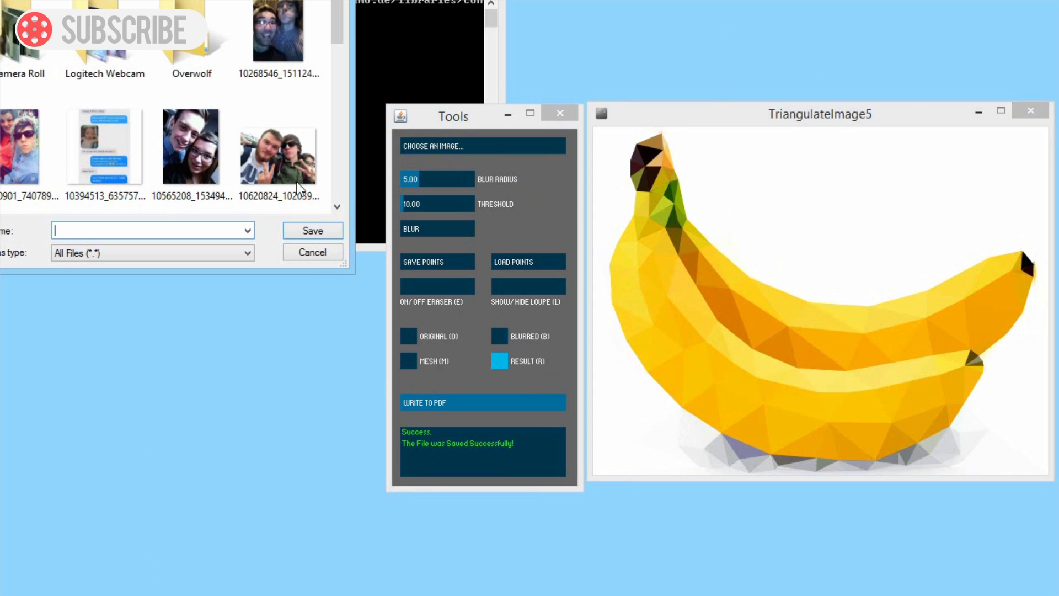
{"action": "scroll", "scroll_direction": "down", "scroll_amount": 3}
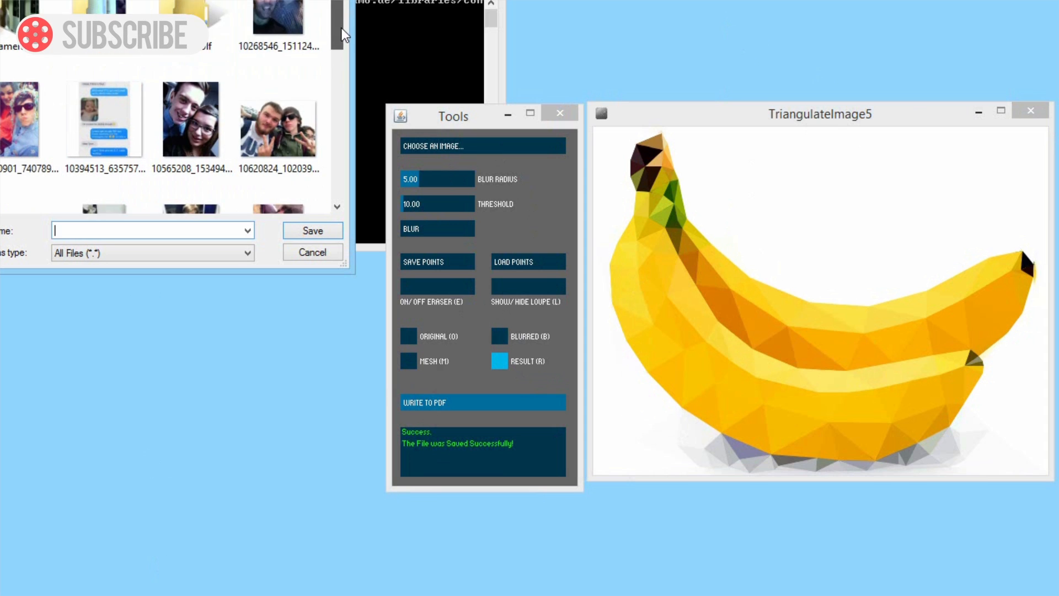
{"action": "scroll", "scroll_direction": "down", "scroll_amount": 3}
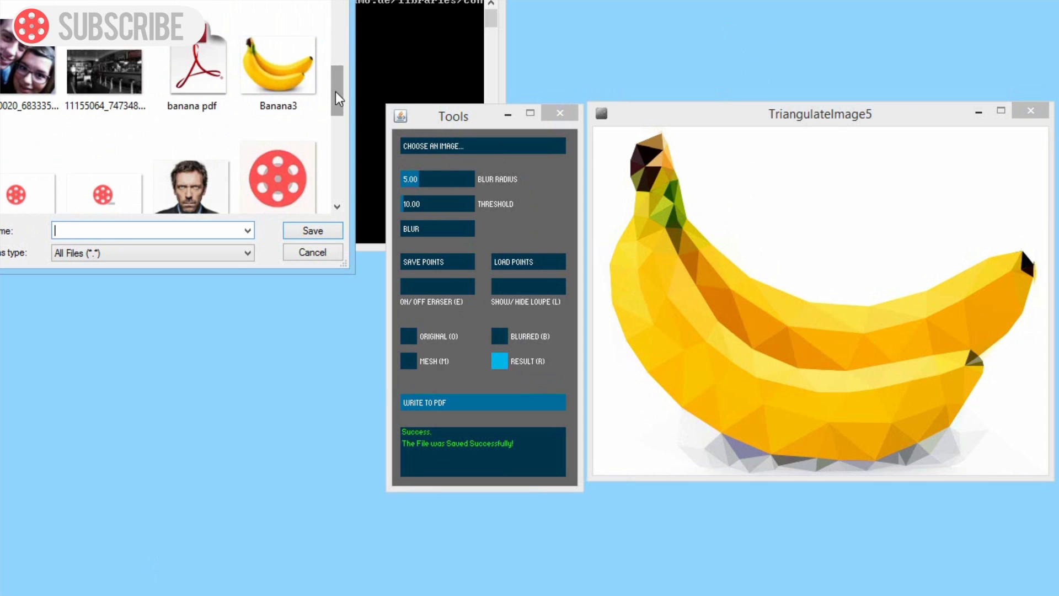
{"action": "left_click", "coordinate": [311, 252]}
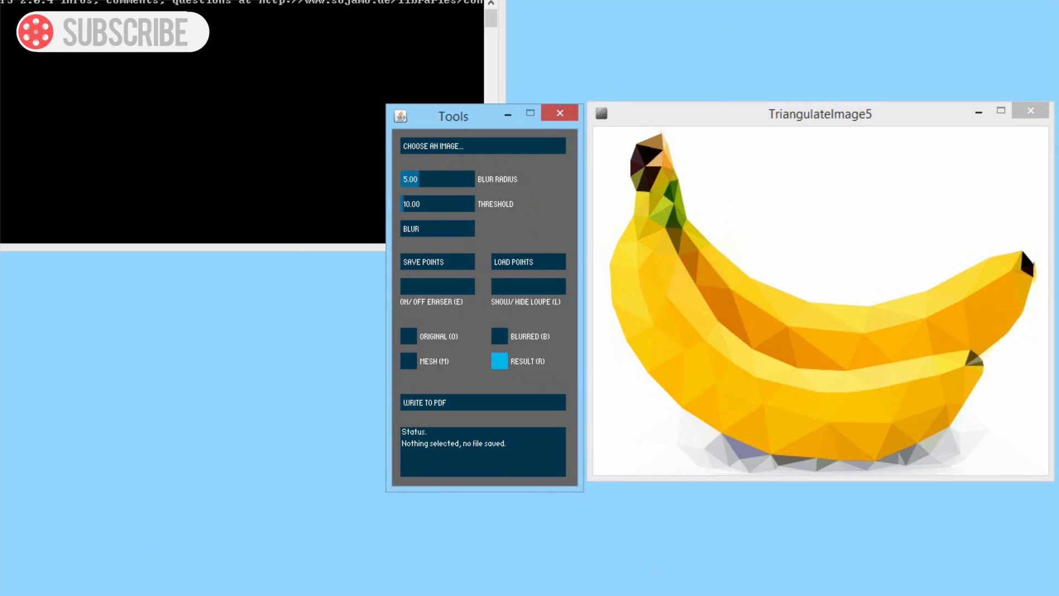
- Bring up the banana image in Photoshop and select the Move Tool
{"action": "left_click", "coordinate": [180, 584]}
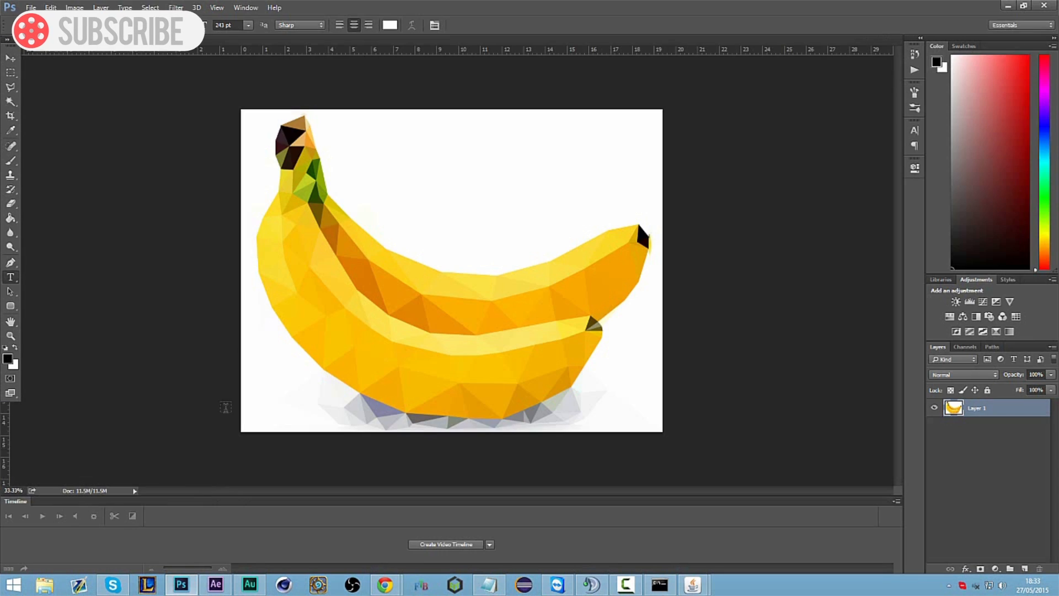
{"action": "mouse_move", "coordinate": [561, 355]}
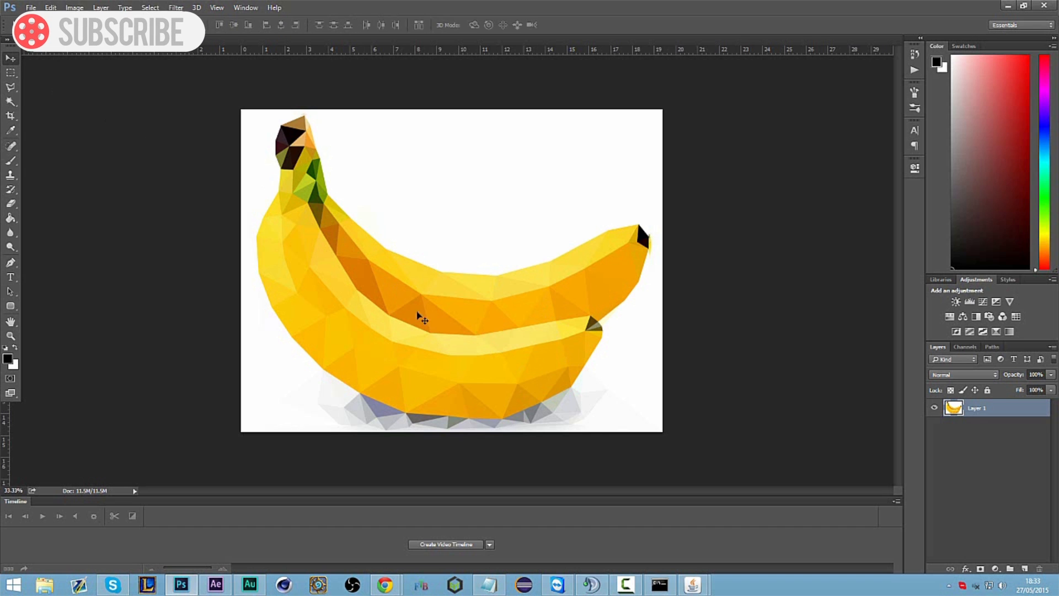
{"action": "mouse_move", "coordinate": [438, 295]}
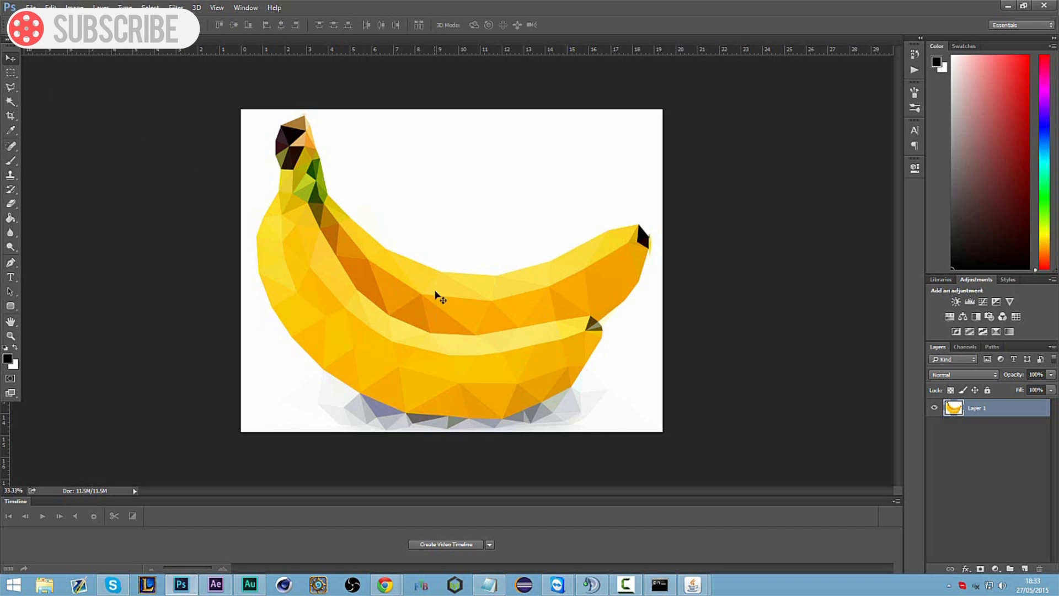
{"action": "mouse_move", "coordinate": [526, 323]}
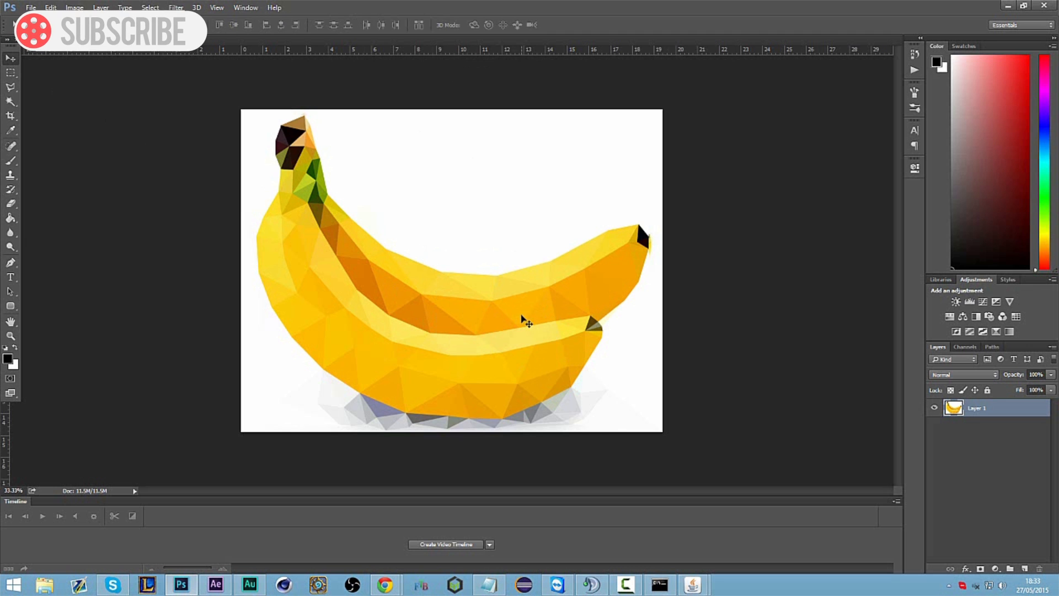
{"action": "mouse_move", "coordinate": [413, 329]}
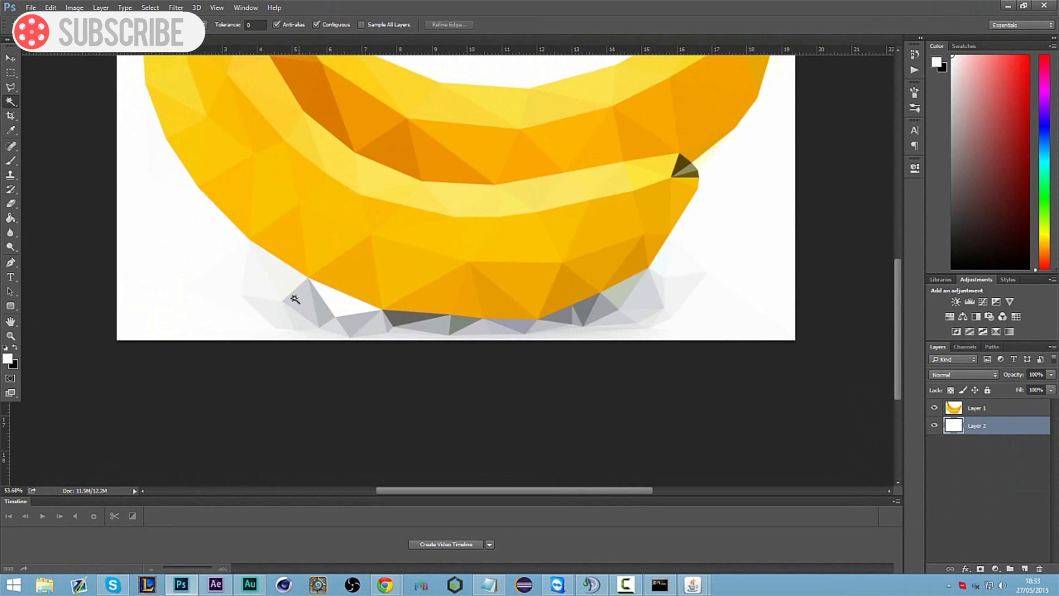
{"action": "mouse_move", "coordinate": [375, 331]}
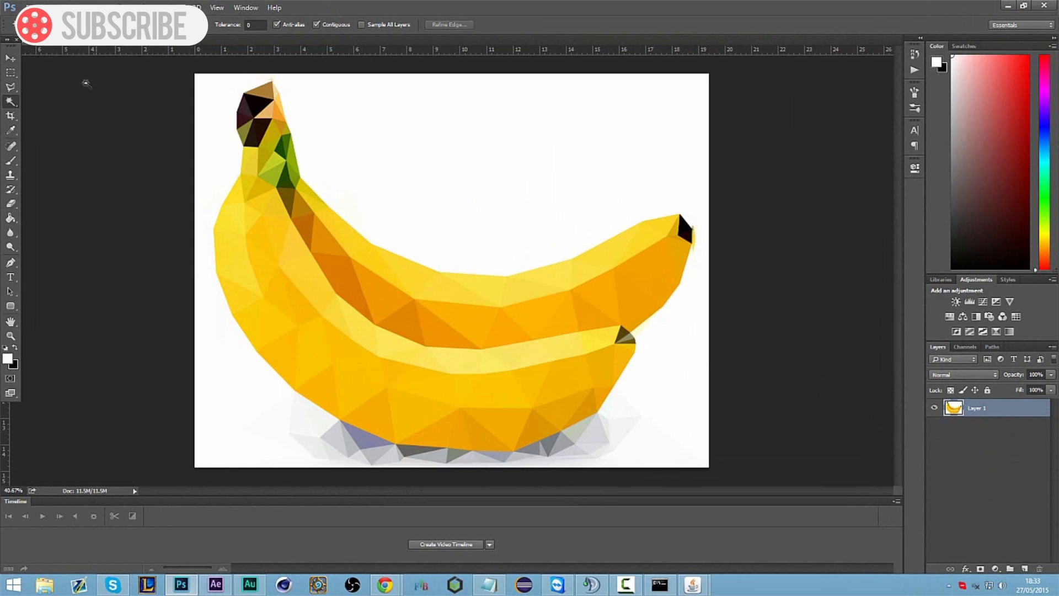
{"action": "left_click", "coordinate": [11, 60]}
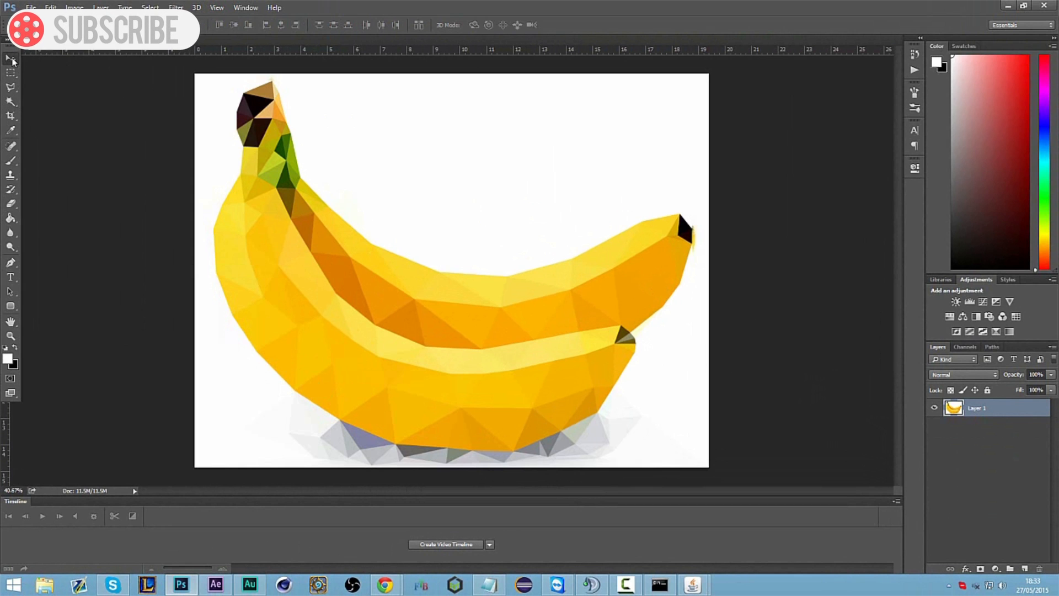
{"action": "mouse_move", "coordinate": [10, 61]}
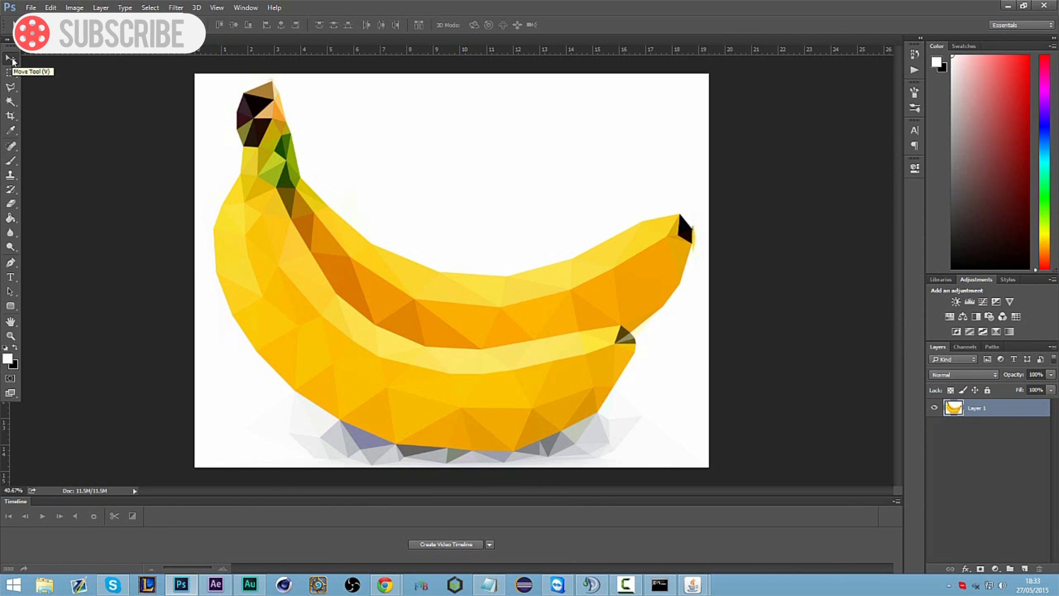